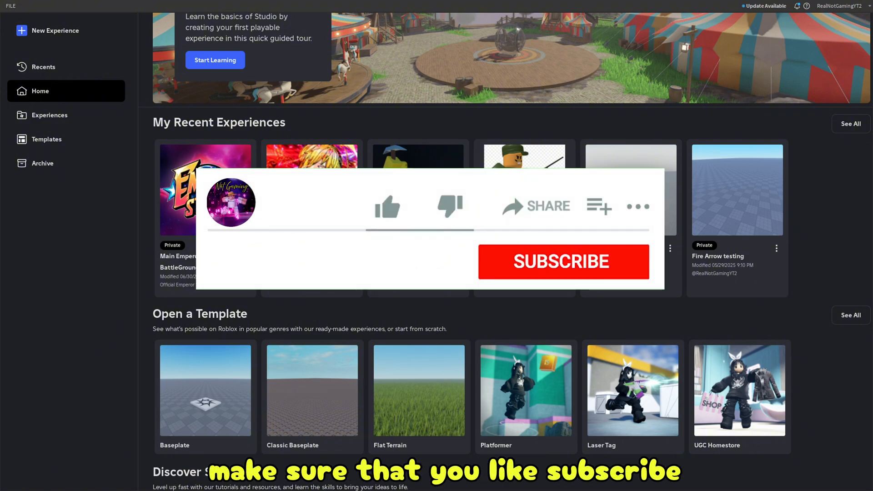
# - Create a new experience from the Baseplate template on the Studio home page
pyautogui.click(385, 206)
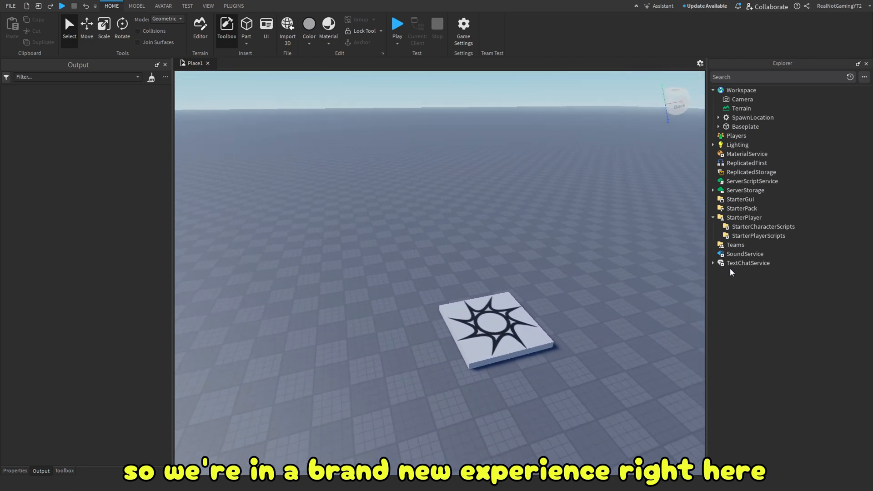
# - Show the saved My Models list in the Toolbox, including Custom Name Tag
pyautogui.click(713, 218)
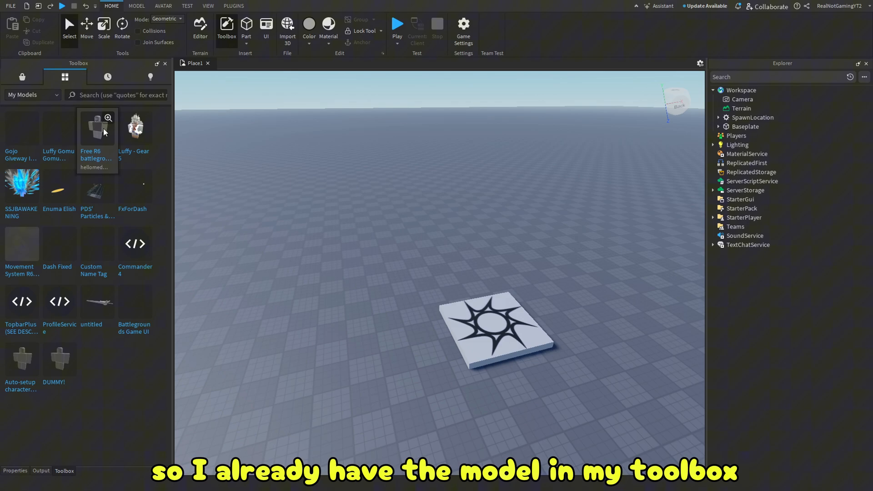
pyautogui.moveTo(290, 294)
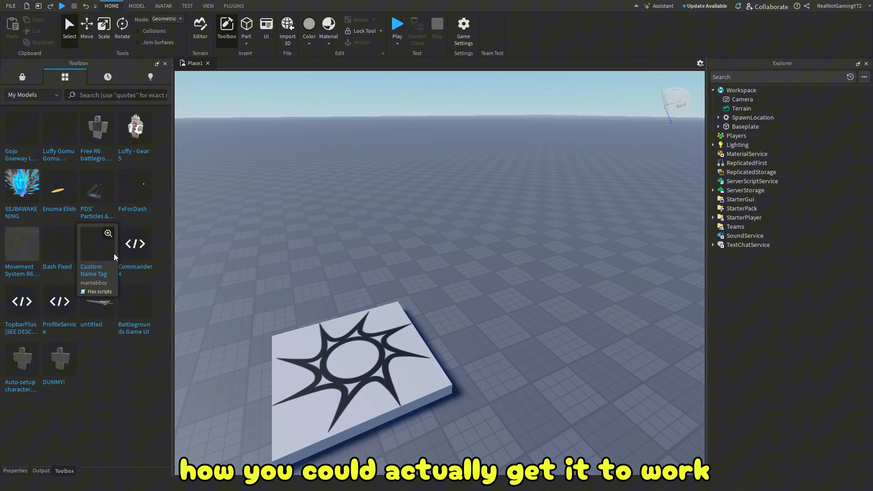
pyautogui.moveTo(111, 272)
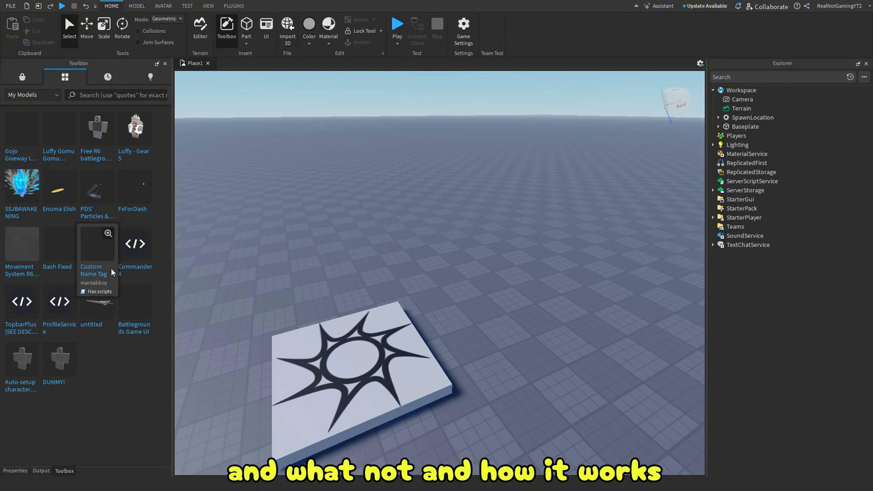
# - Insert the Custom Name Tag model, expand its NameTag folder and view the Tutorial script
pyautogui.click(98, 244)
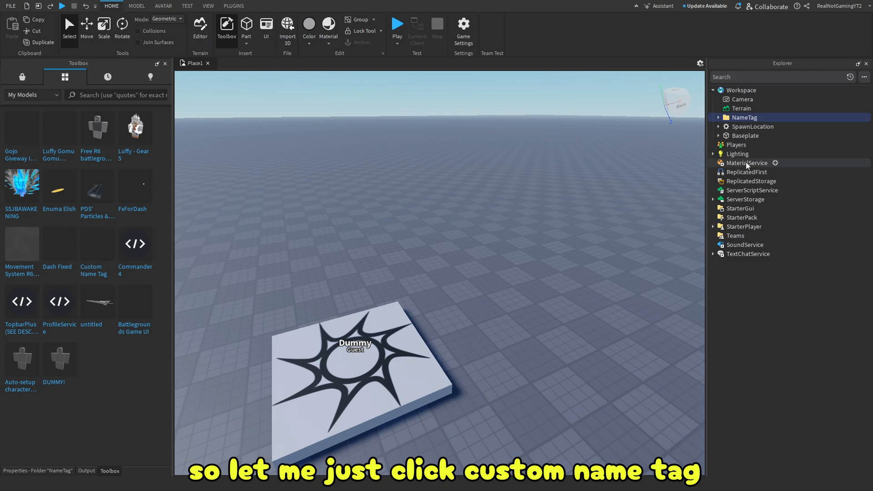
pyautogui.click(719, 117)
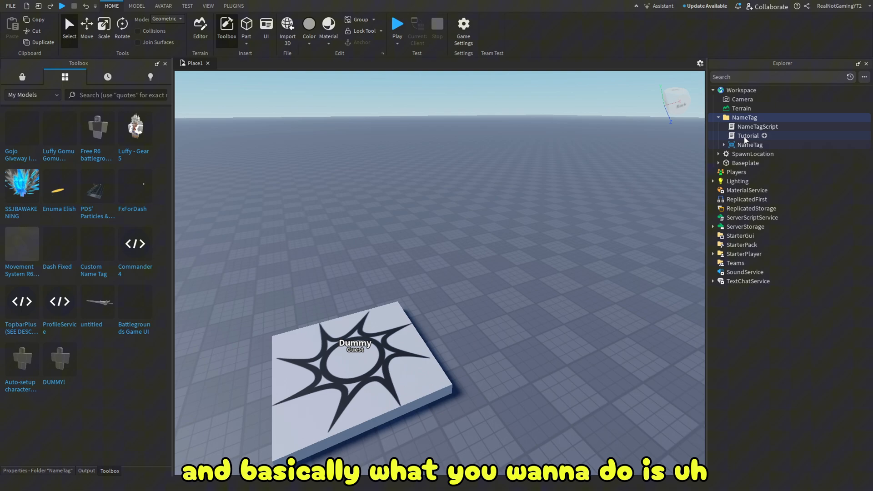
pyautogui.click(748, 136)
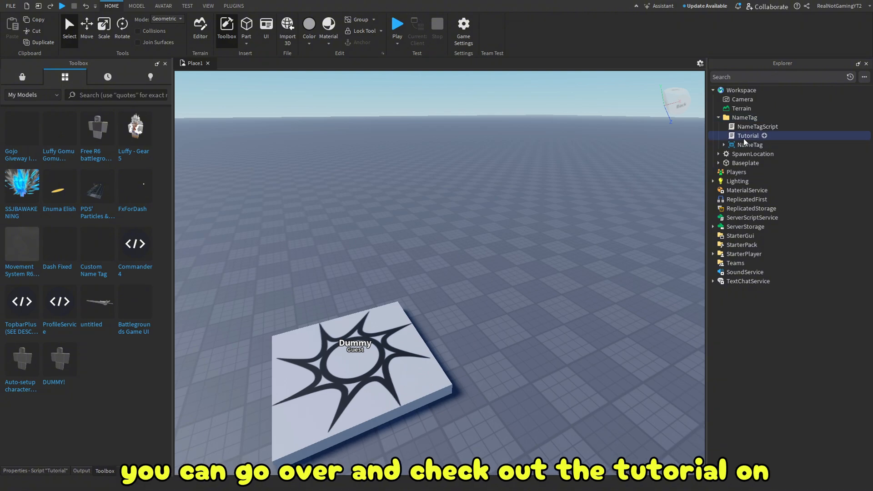
pyautogui.doubleClick(748, 135)
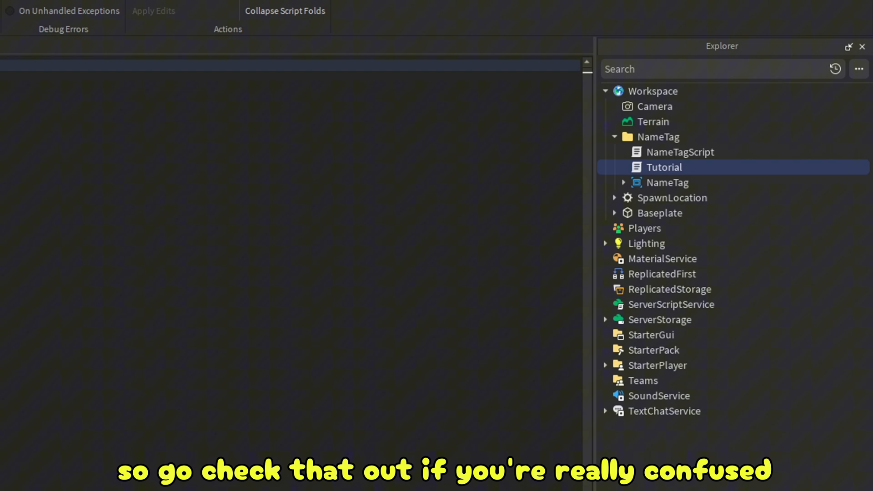
pyautogui.moveTo(664, 183)
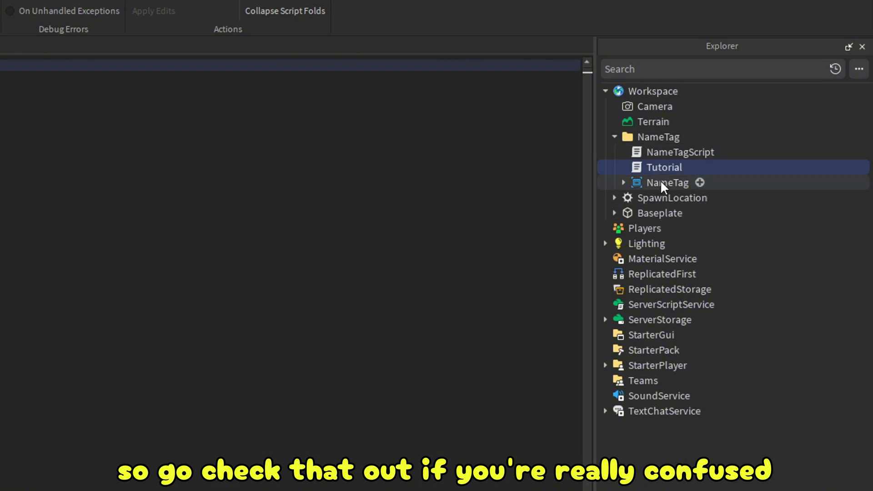
# - Move NameTagScript to ServerScriptService and the NameTag GUI to ReplicatedStorage, leaving the folder selected
pyautogui.click(680, 152)
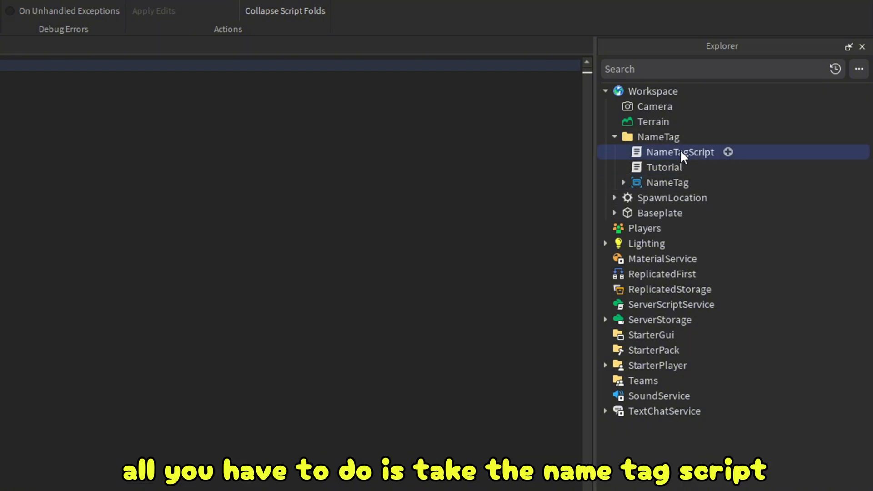
pyautogui.moveTo(674, 165)
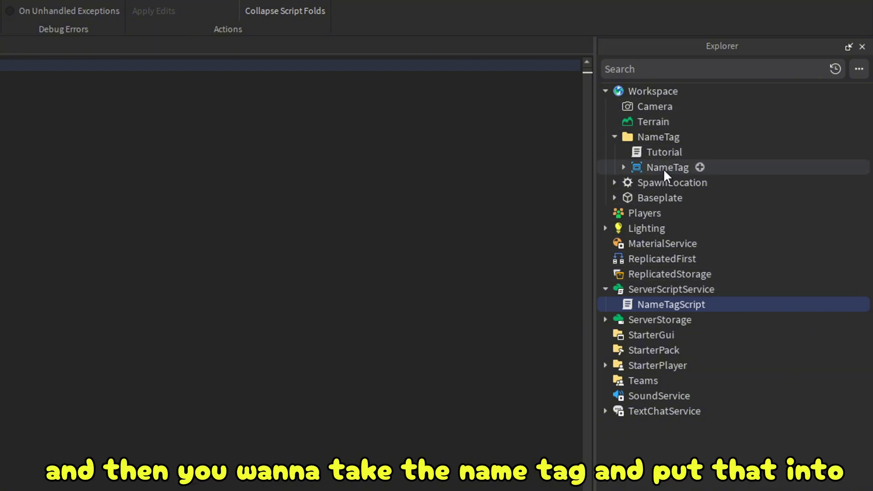
pyautogui.click(667, 167)
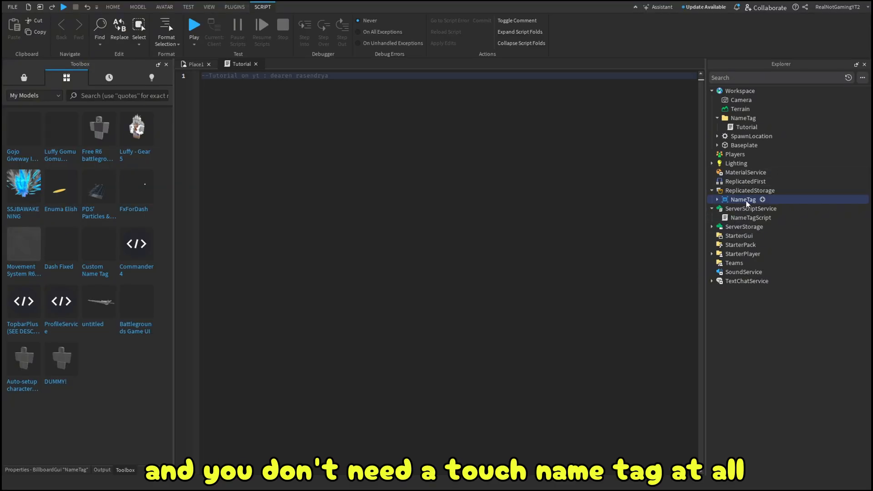
pyautogui.click(743, 118)
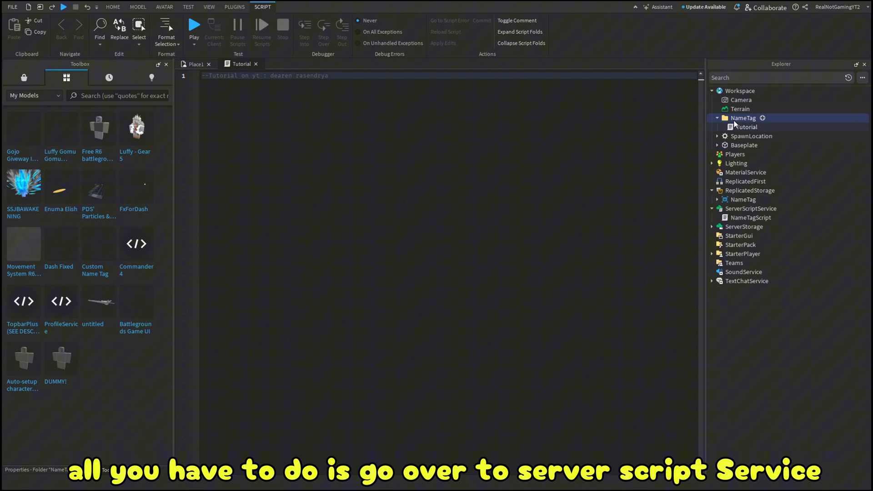
# - View NameTagScript's code and place the cursor at the empty player.Name check
pyautogui.doubleClick(752, 217)
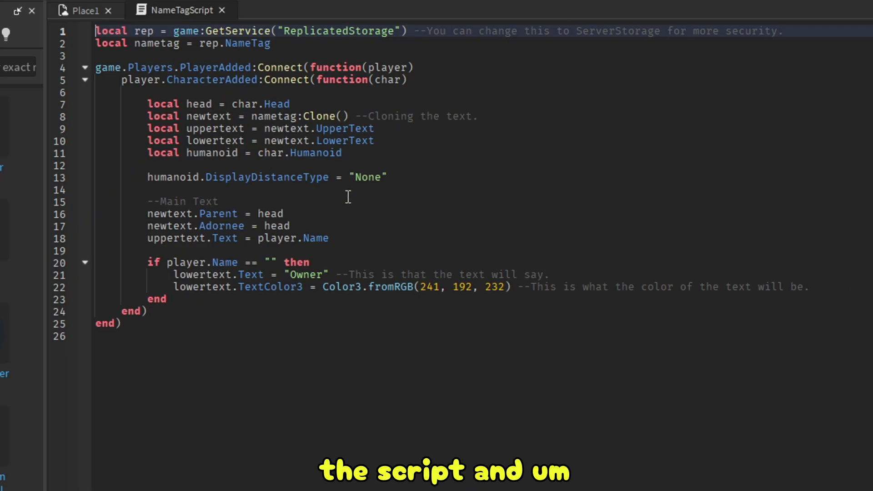
pyautogui.moveTo(329, 101)
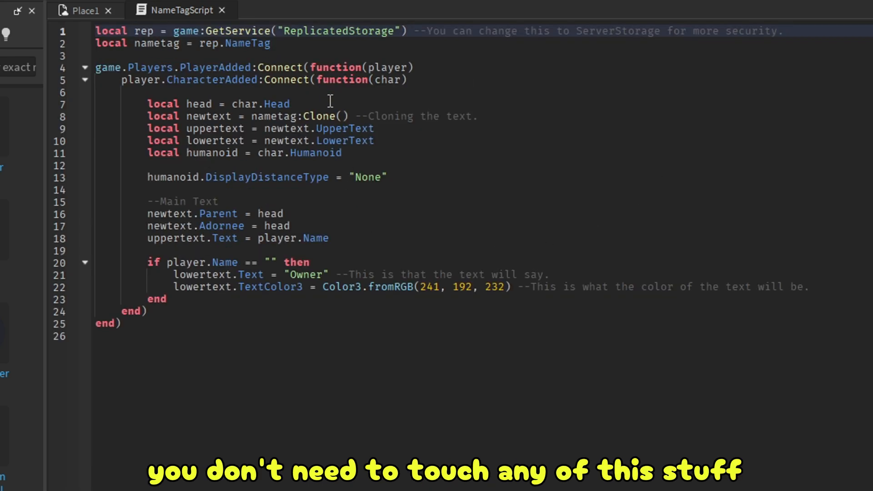
pyautogui.moveTo(215, 281)
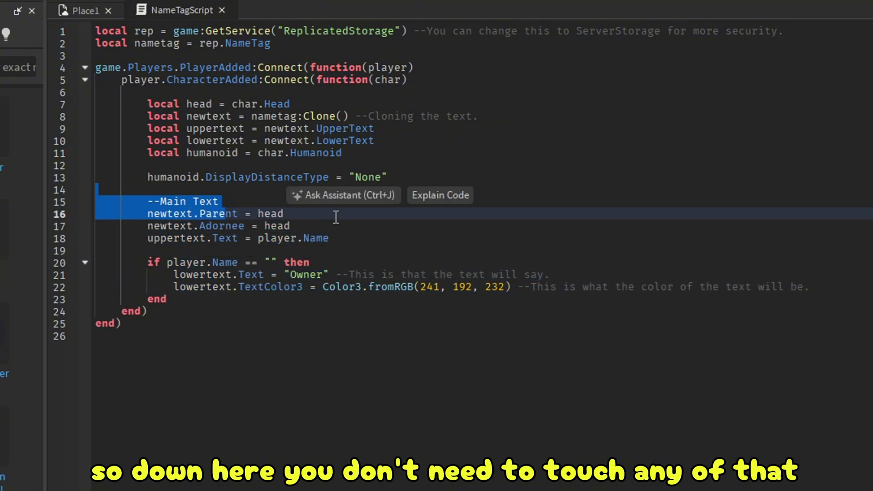
pyautogui.click(323, 238)
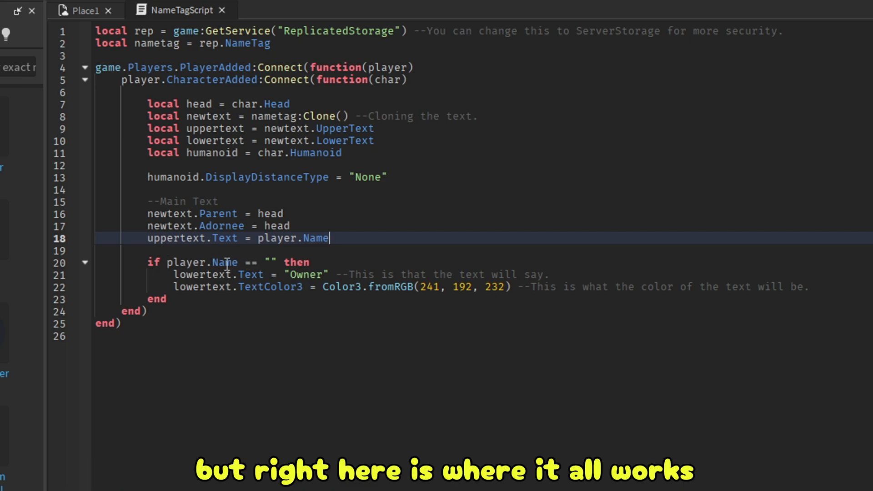
pyautogui.moveTo(282, 262)
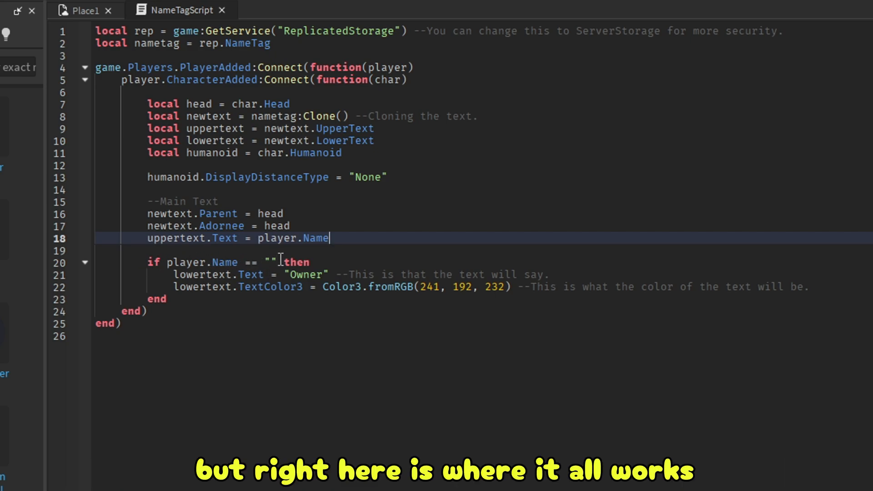
# - Set the owner check username to 'RealNotGamingYT2'
pyautogui.write('Re')
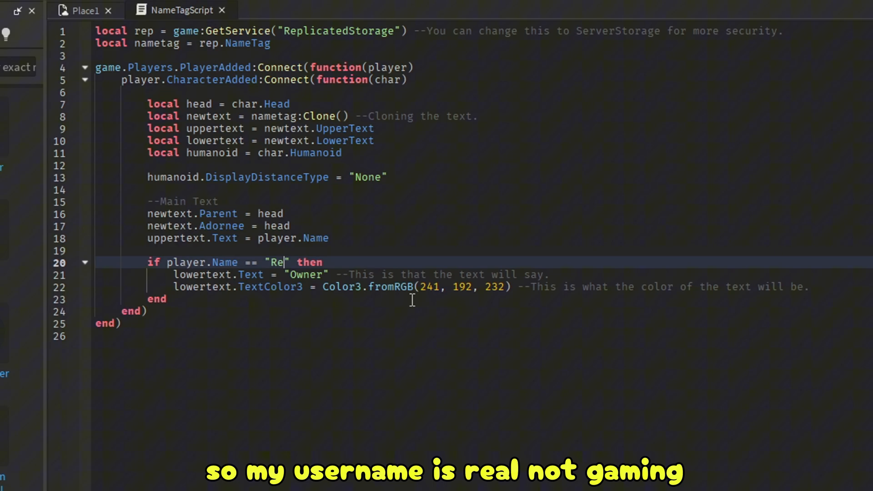
pyautogui.write('alNotGaming')
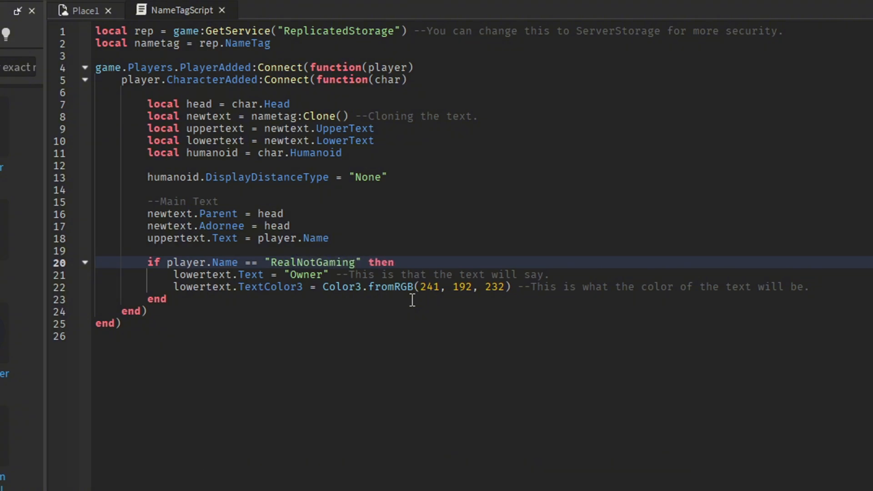
pyautogui.write('YT2')
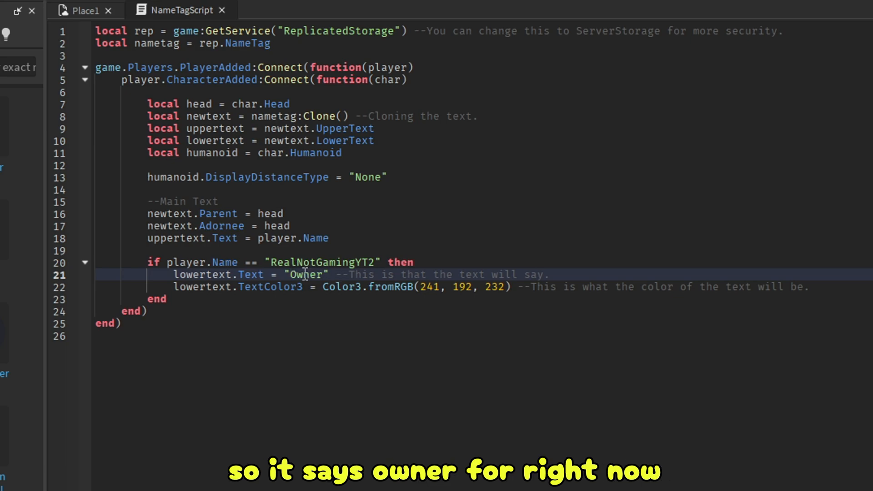
# - Change the Owner tag colour to Color3.fromRGB(255, 170, 0)
pyautogui.doubleClick(306, 273)
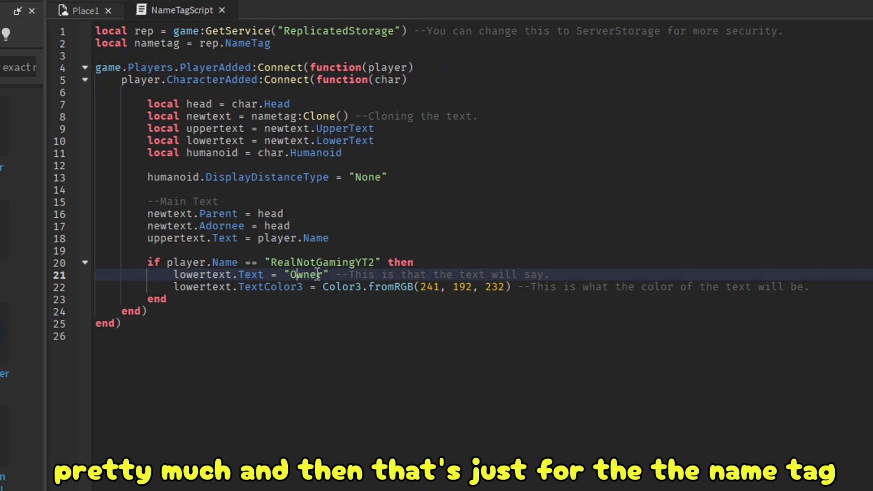
pyautogui.moveTo(317, 310)
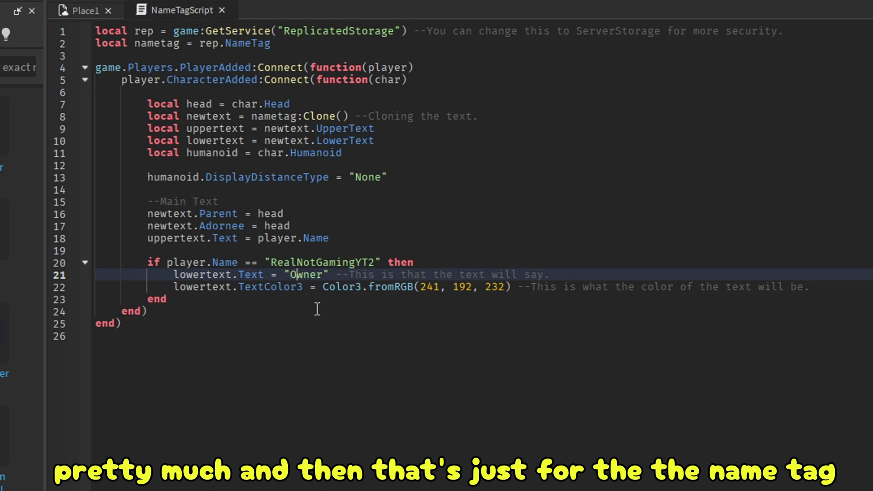
pyautogui.moveTo(440, 288)
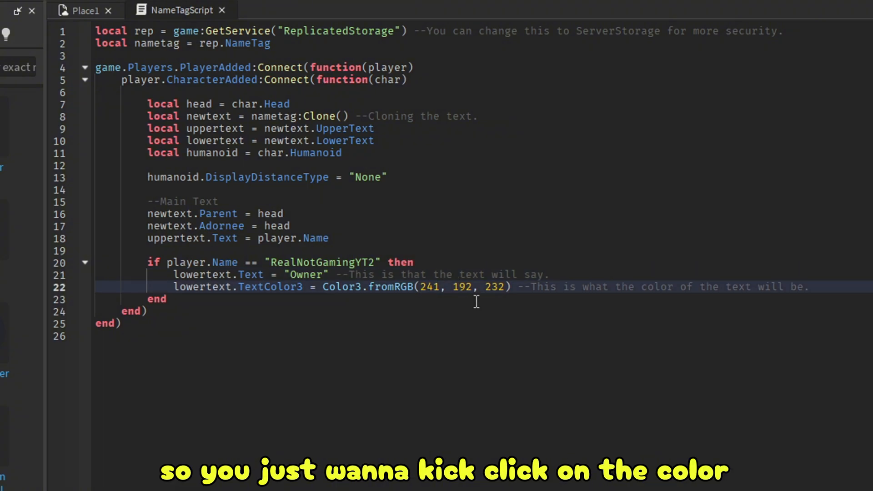
pyautogui.moveTo(343, 217)
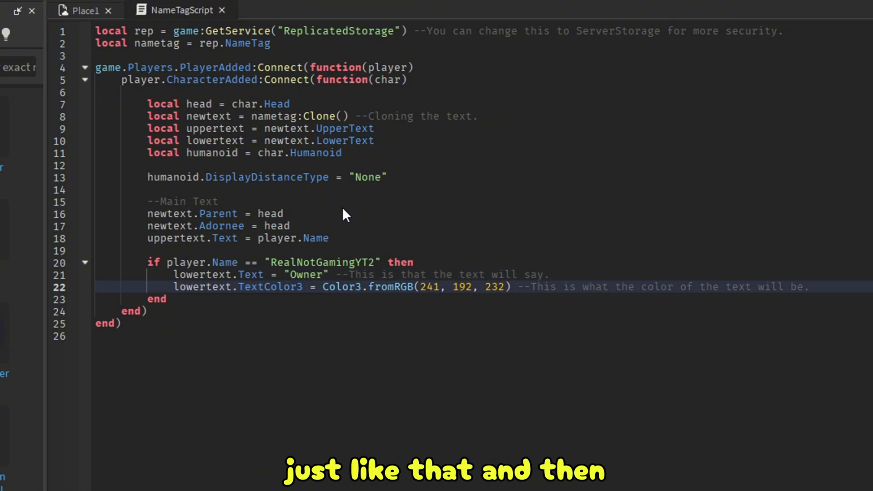
pyautogui.moveTo(403, 252)
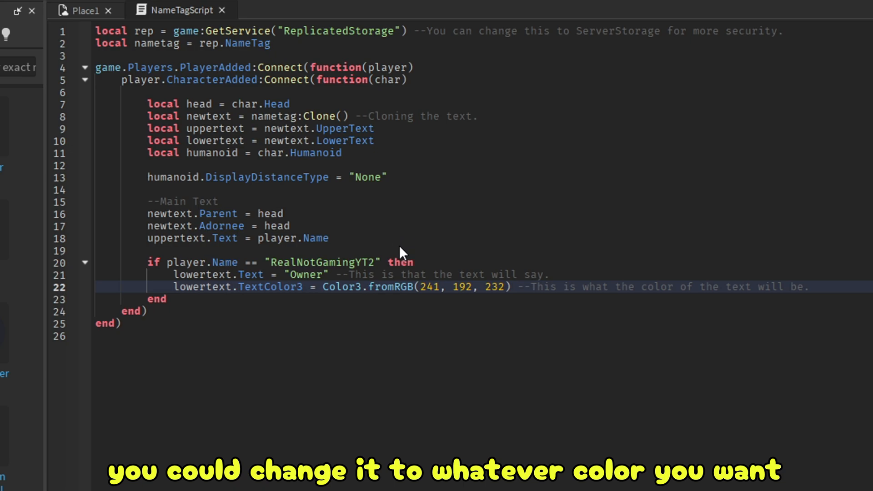
pyautogui.write('255, 170, 0')
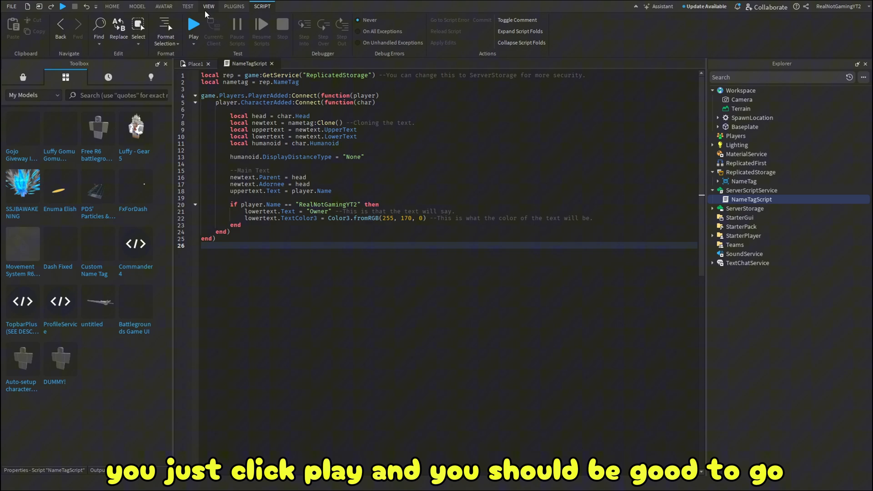
# - Run a playtest showing the orange Owner tag above the character, then end it
pyautogui.click(193, 24)
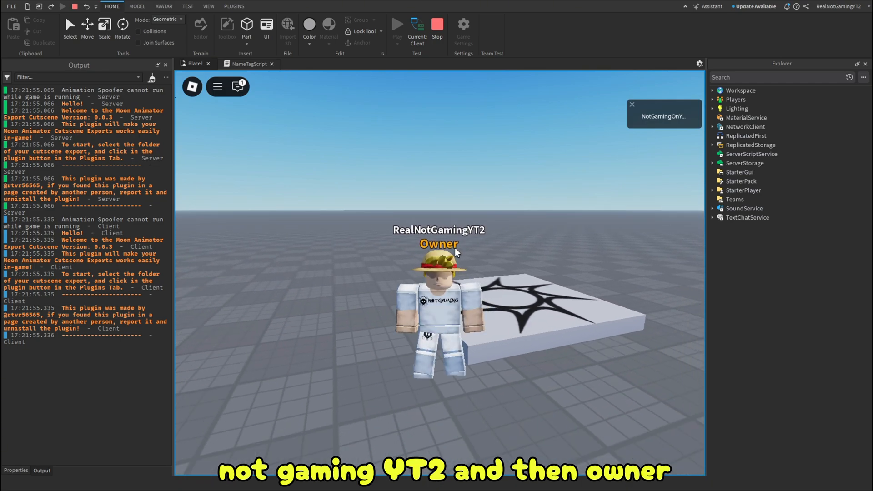
pyautogui.click(438, 28)
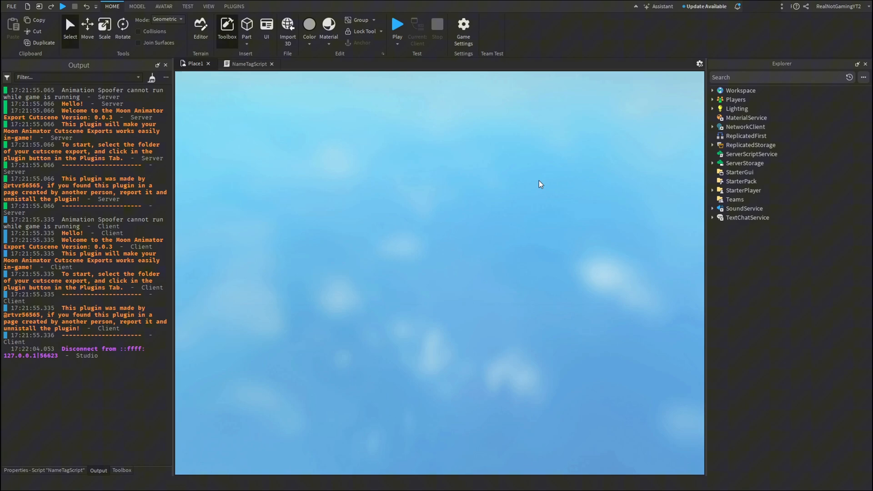
pyautogui.click(249, 63)
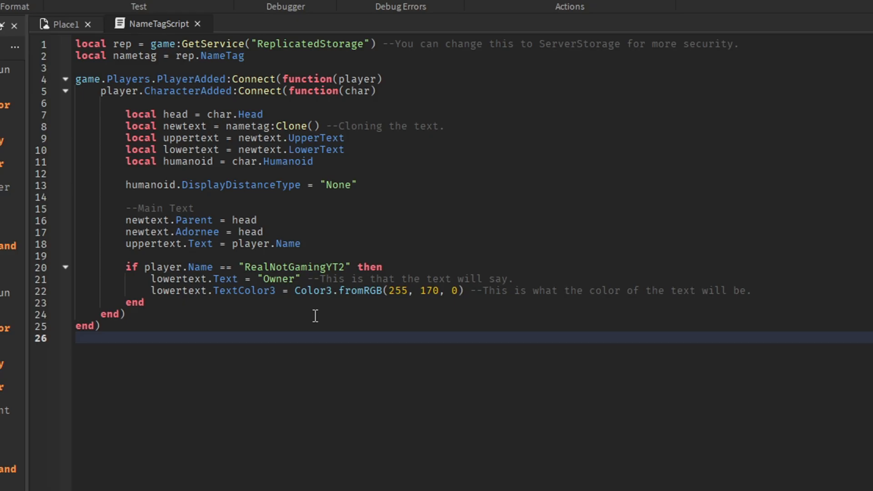
pyautogui.moveTo(117, 262)
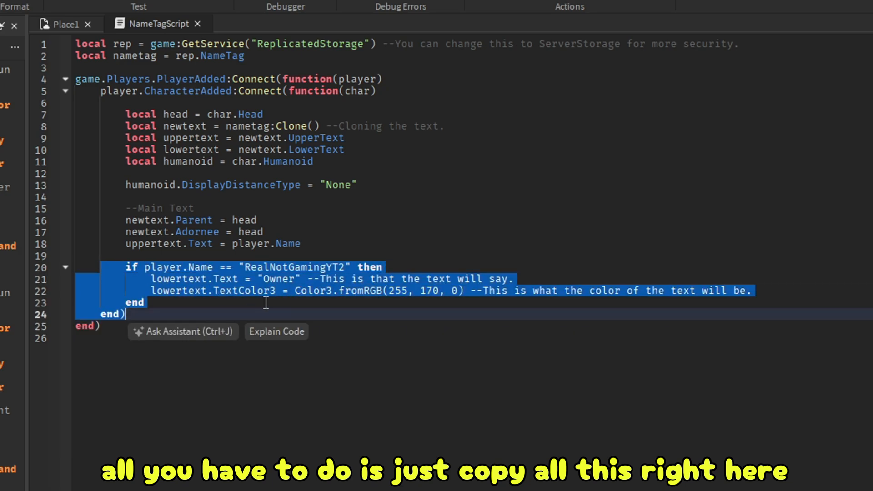
pyautogui.click(156, 321)
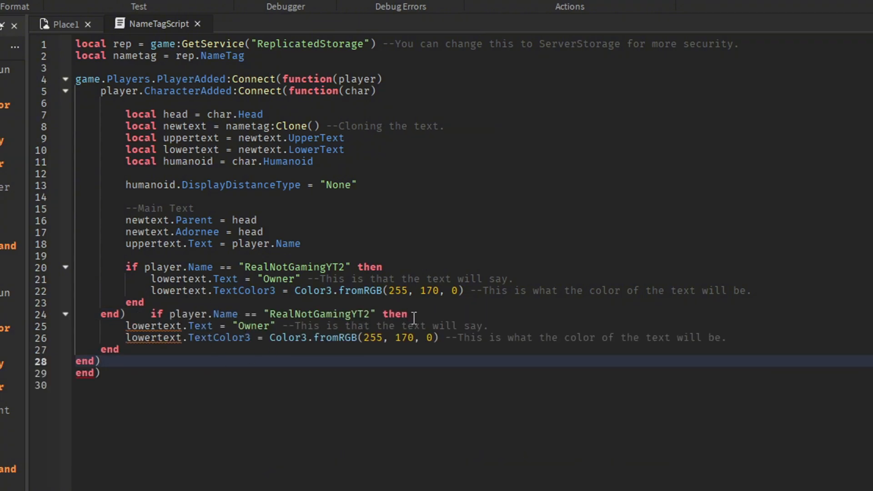
pyautogui.doubleClick(320, 314)
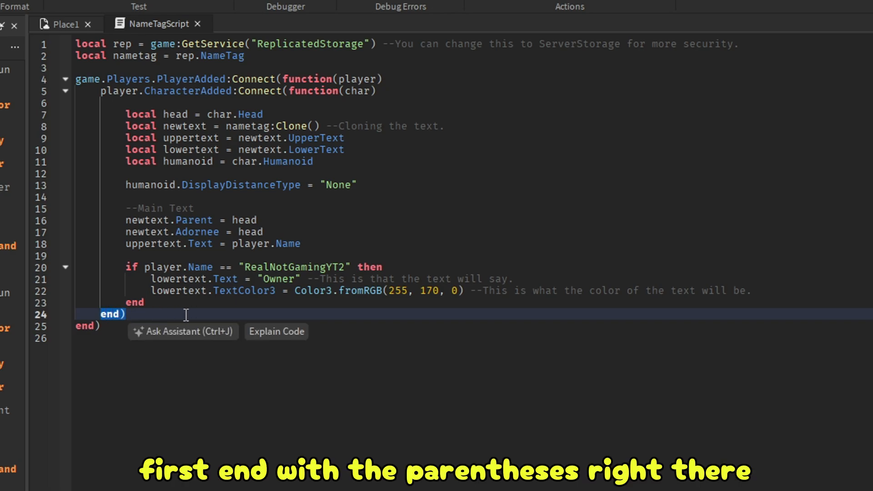
pyautogui.click(189, 309)
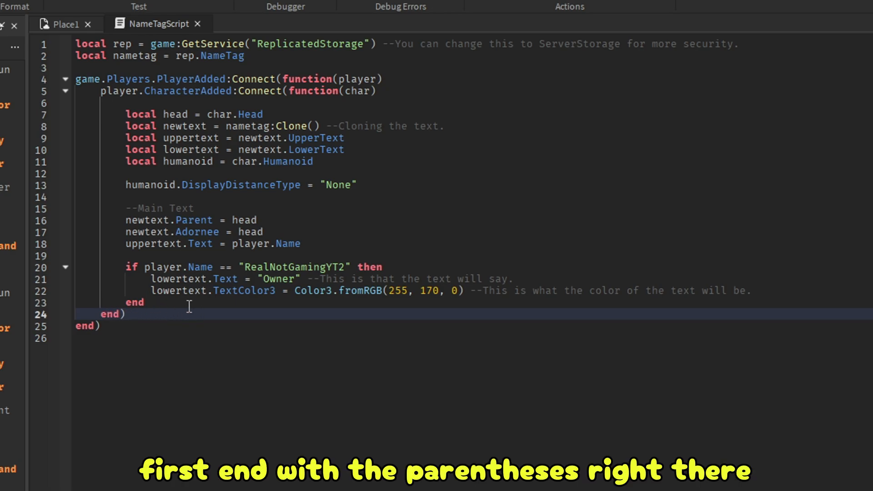